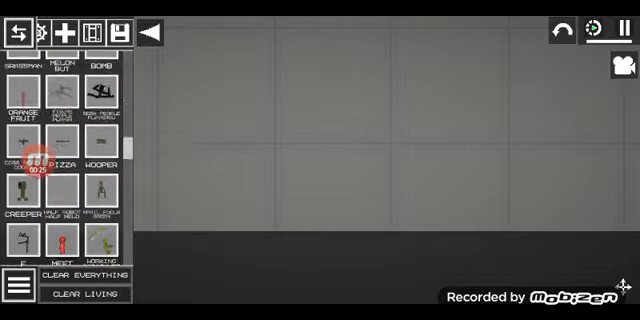
Step: Spawn the red lab-coated Rainbow Friends character with a green ragdoll lying beside it
scroll("down", 3)
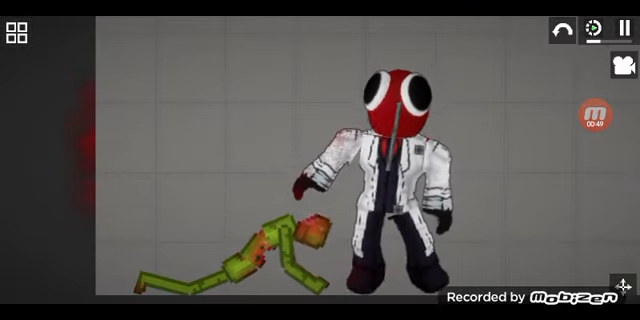
Step: Spawn the blue Rainbow Friends character standing upright on the cleared map
left_click(12, 34)
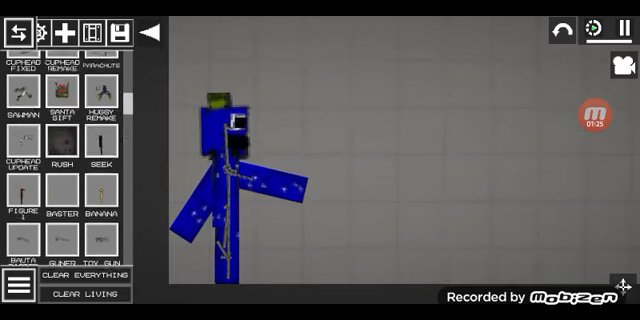
Step: Spawn the green, orange and purple Rainbow Friends in a row beside blue and red
scroll("down", 3)
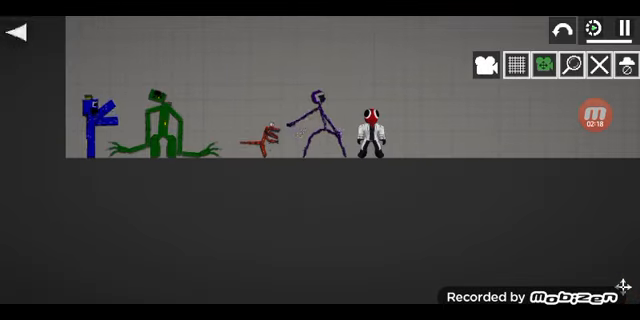
left_click(16, 30)
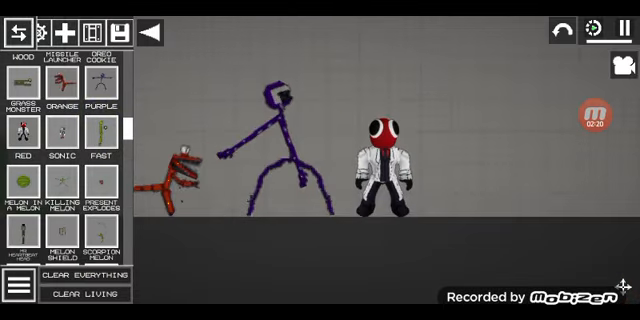